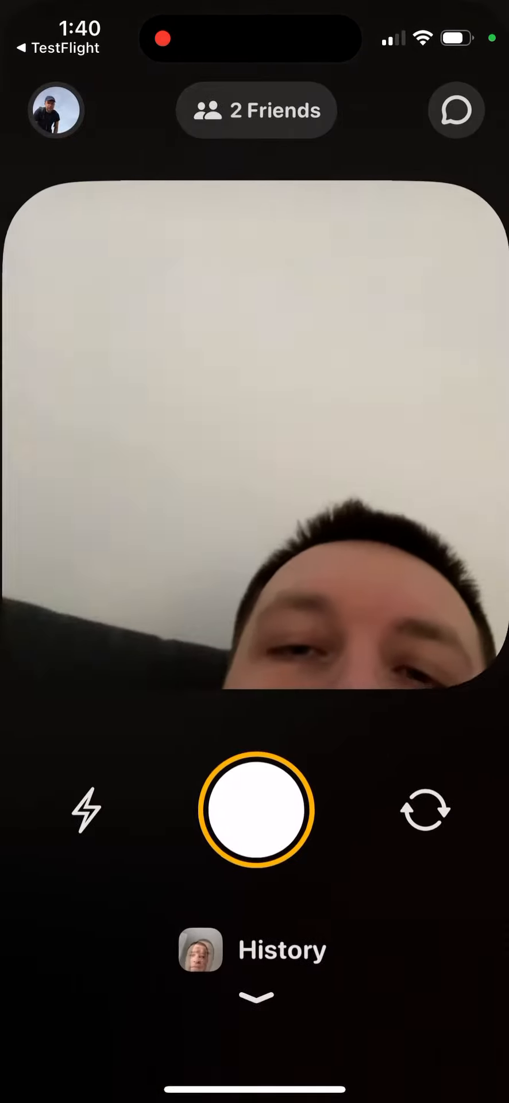
Leave the Locket Widget camera screen for the App Store's Apps page
click(56, 110)
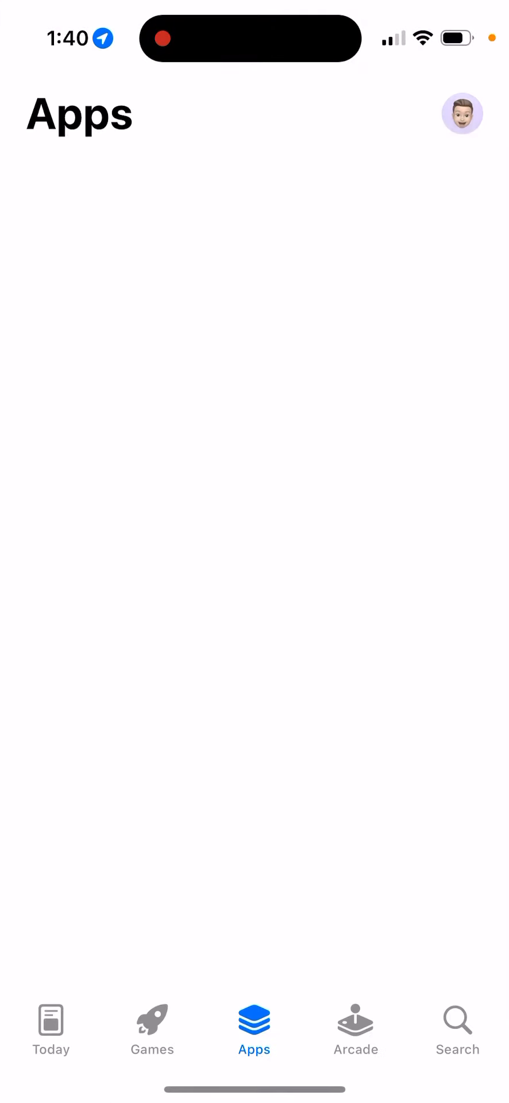
Switch to Settings and open the Apple ID Subscriptions list
click(456, 1030)
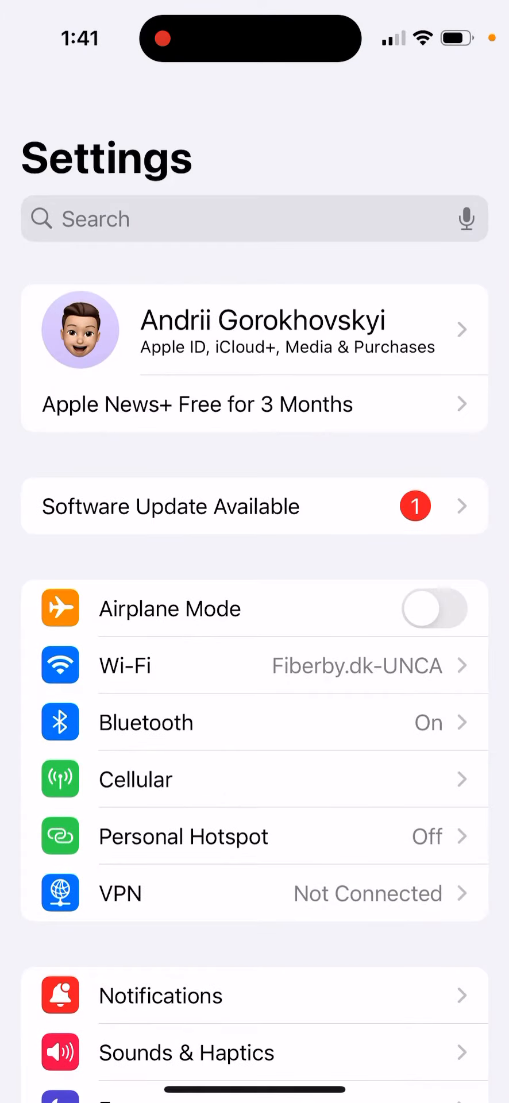
click(254, 329)
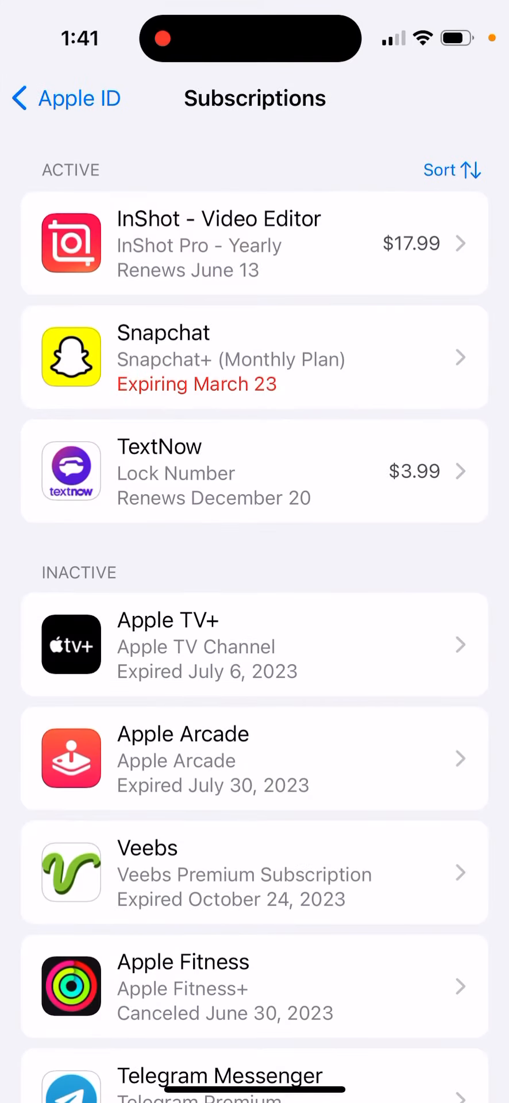
Open the expired Locket Widget subscription and view Locket Gold's $3.99 monthly and $36.00 yearly plans
scroll(up, 3)
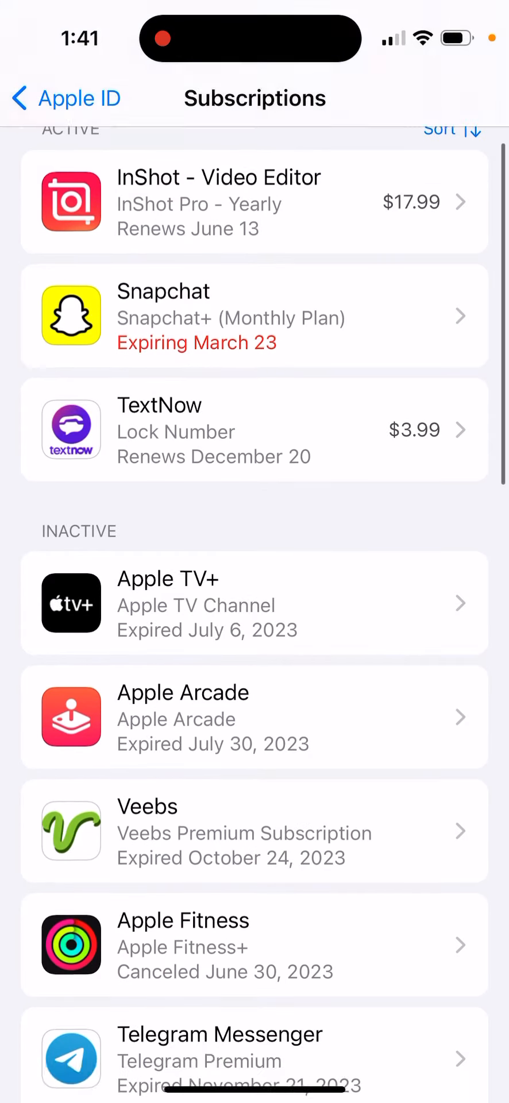
scroll(down, 3)
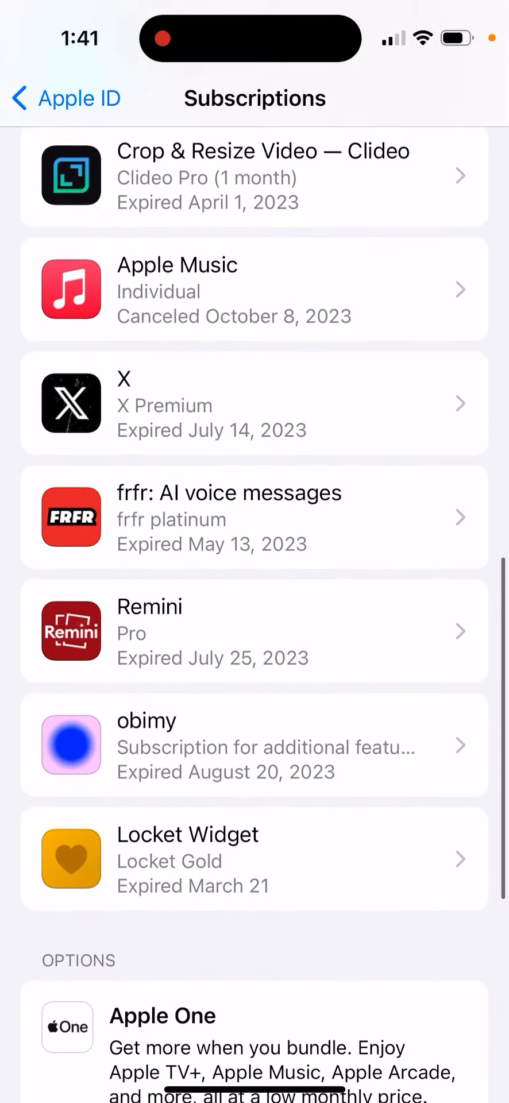
click(254, 859)
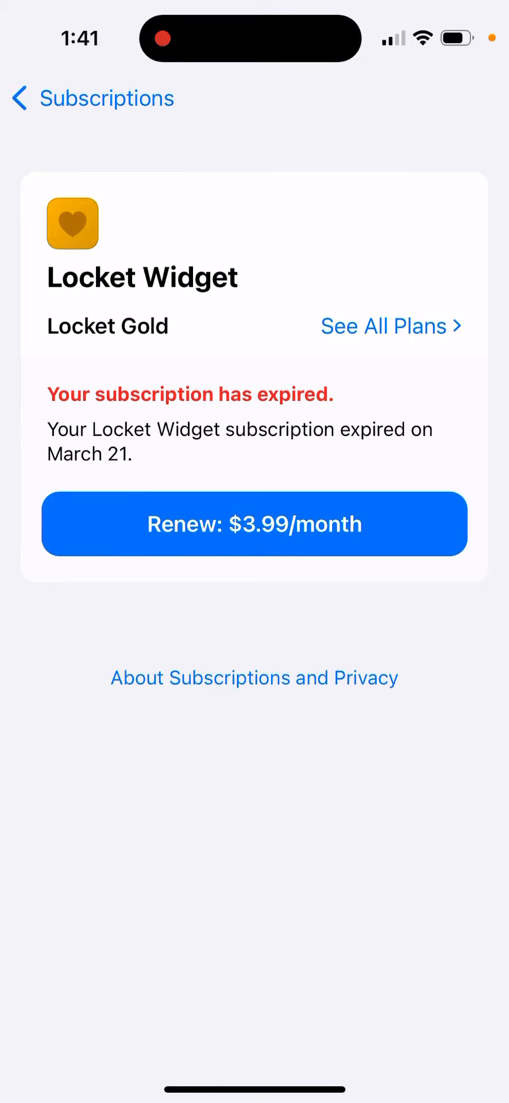
click(391, 326)
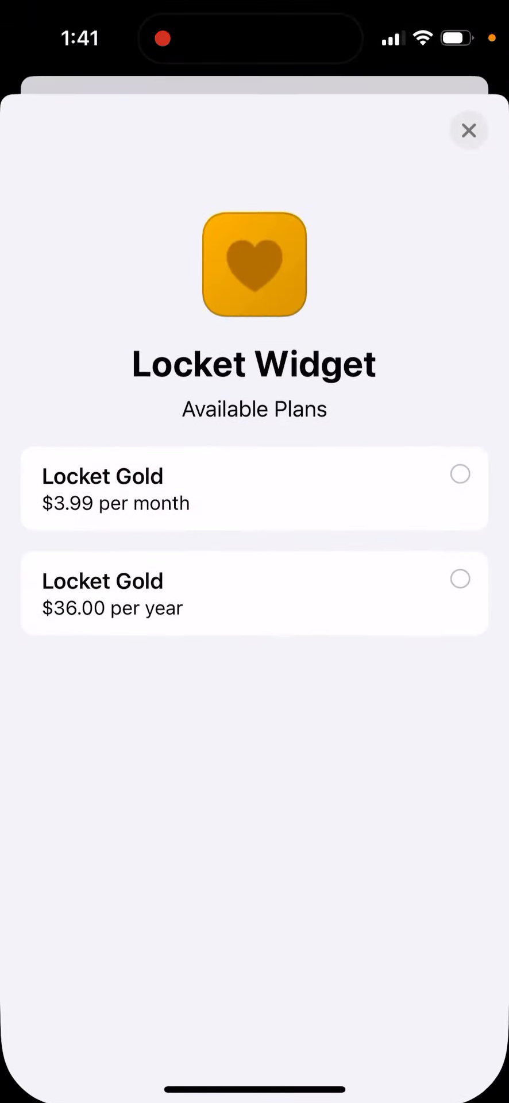
Close the plans sheet and confirm Locket Widget is under Previously Tested as Tester Removed in TestFlight
click(469, 130)
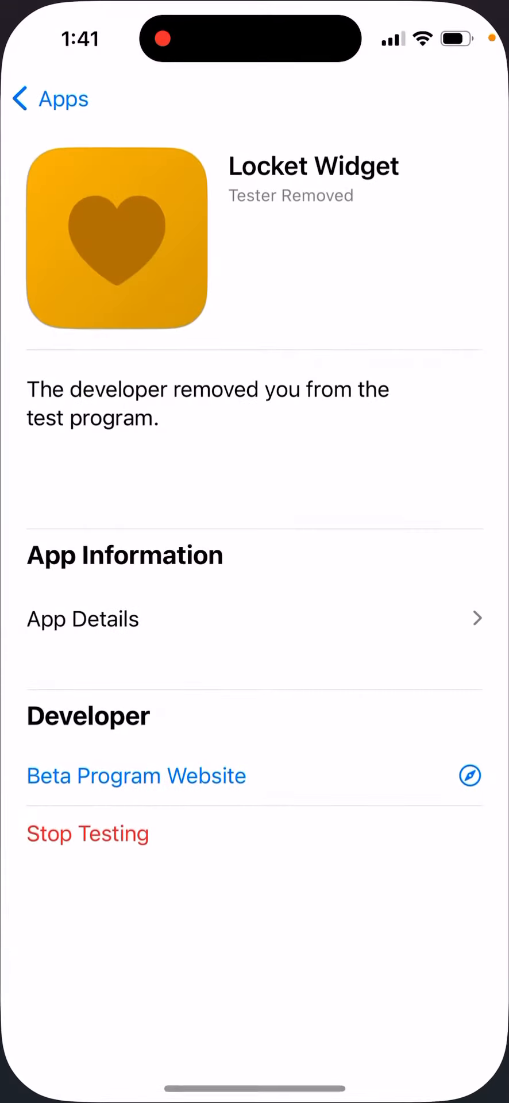
click(49, 98)
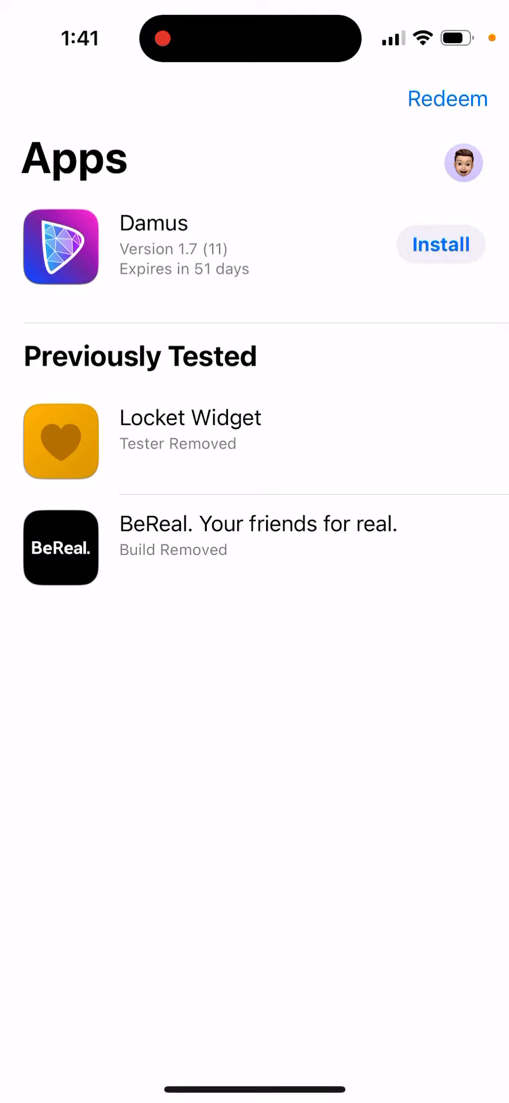